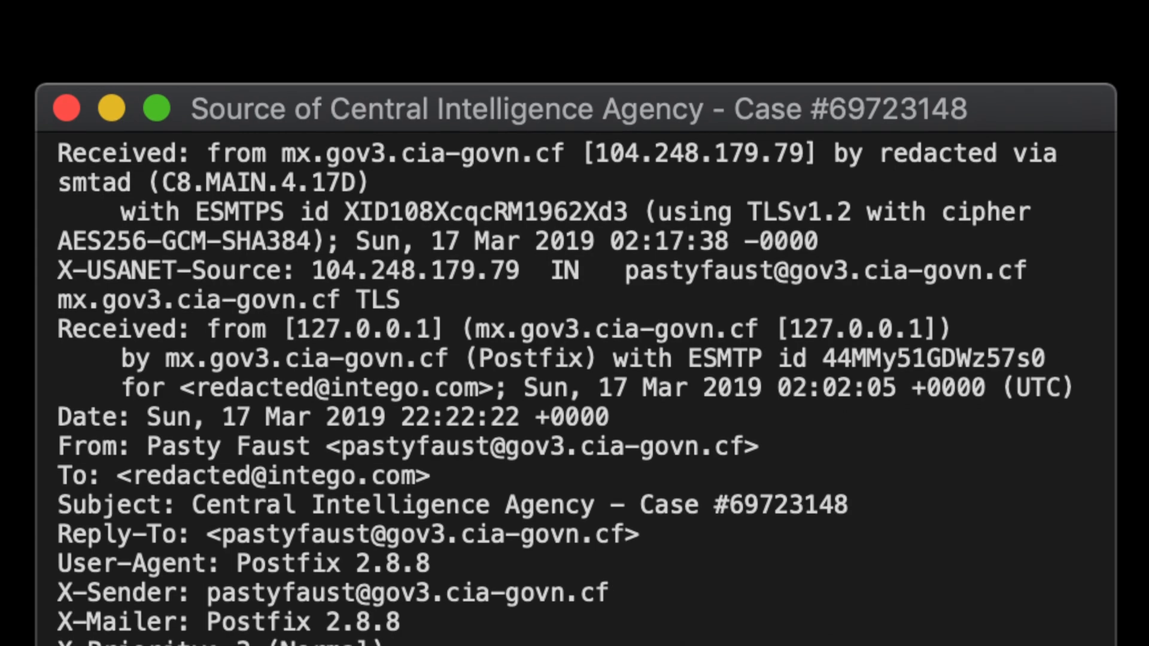
Scroll through the fake CIA case email to review its body before inspecting it
{"action": "scroll", "scroll_direction": "down", "scroll_amount": 3}
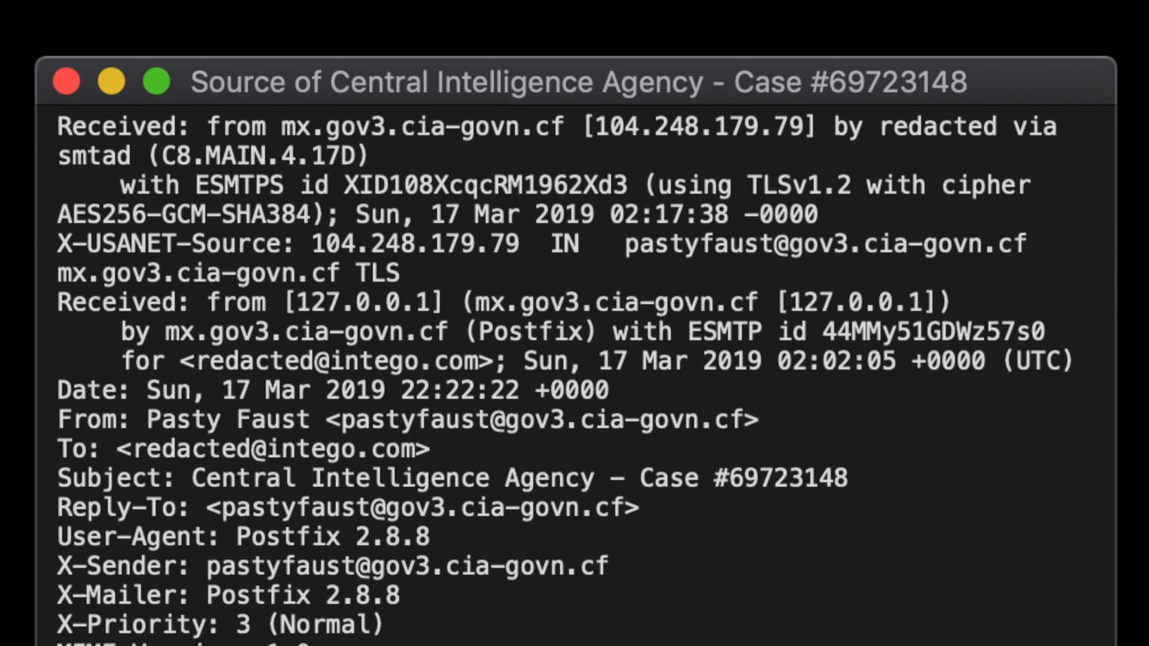
{"action": "scroll", "scroll_direction": "down", "scroll_amount": 3}
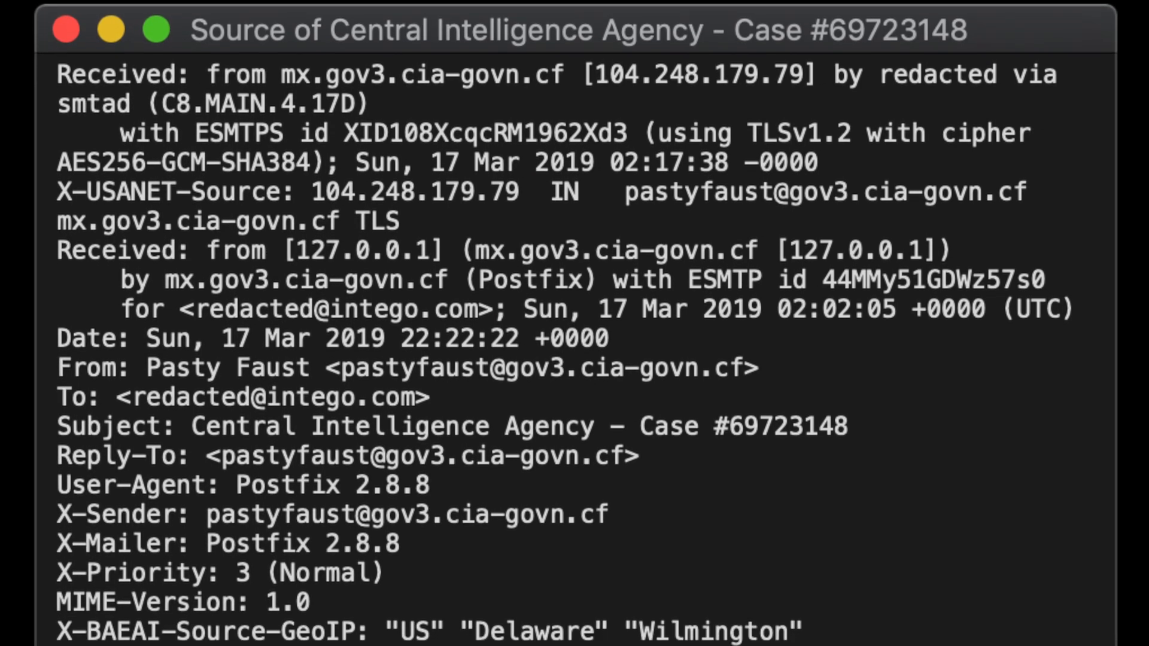
{"action": "scroll", "scroll_direction": "down", "scroll_amount": 3}
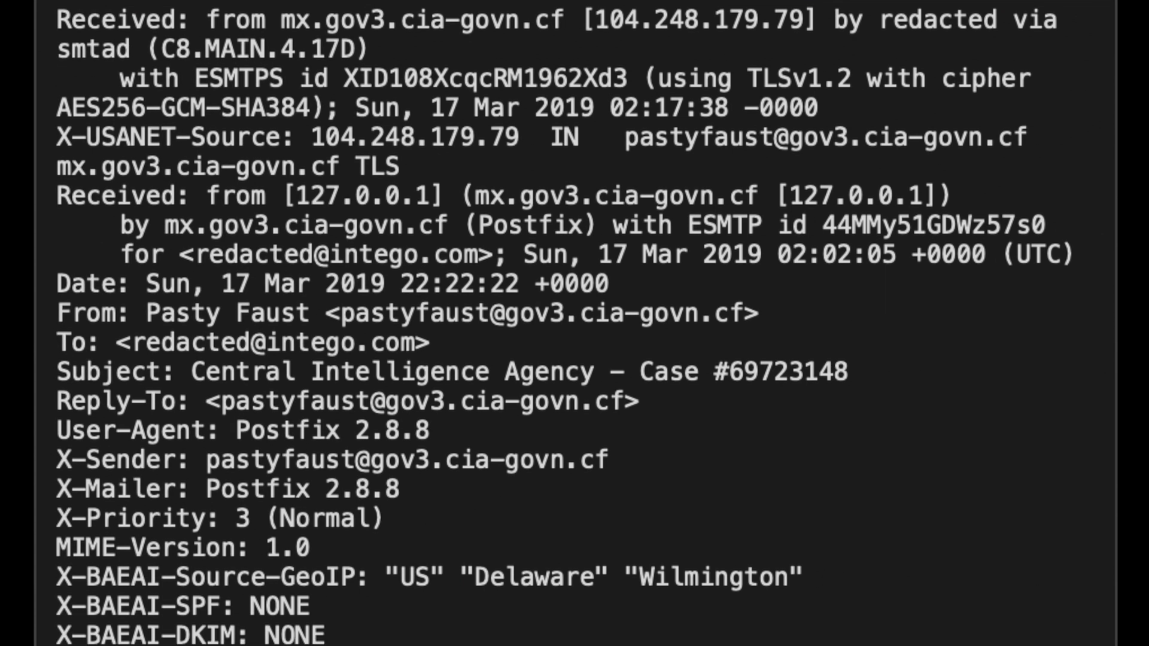
{"action": "scroll", "scroll_direction": "down", "scroll_amount": 3}
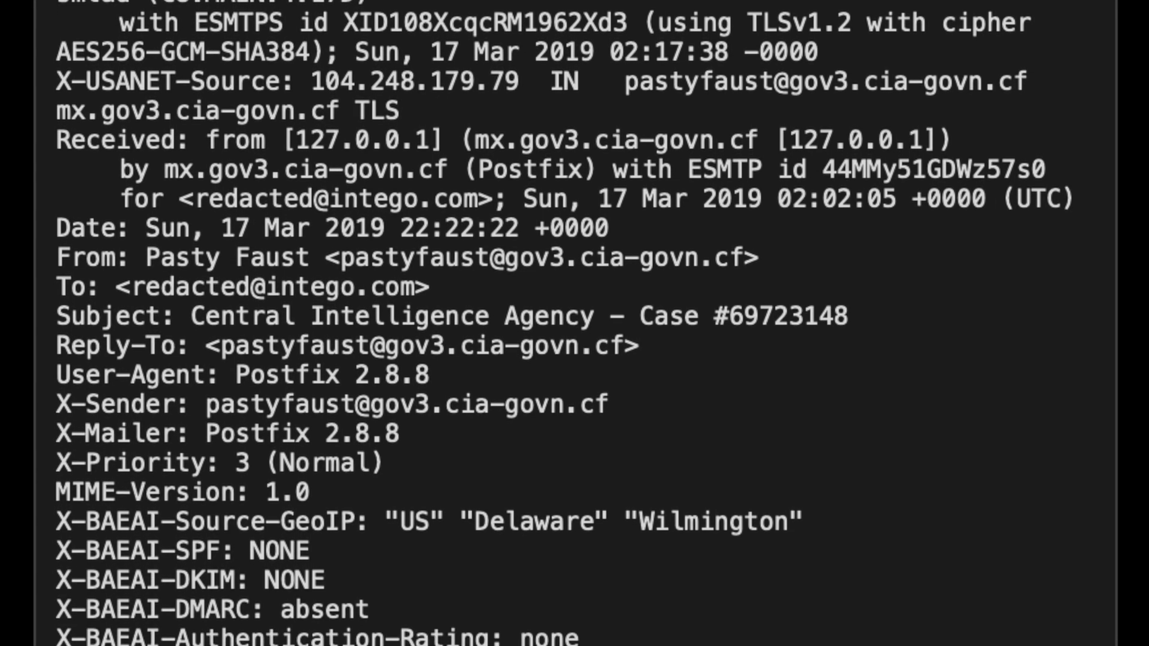
{"action": "scroll", "scroll_direction": "down", "scroll_amount": 3}
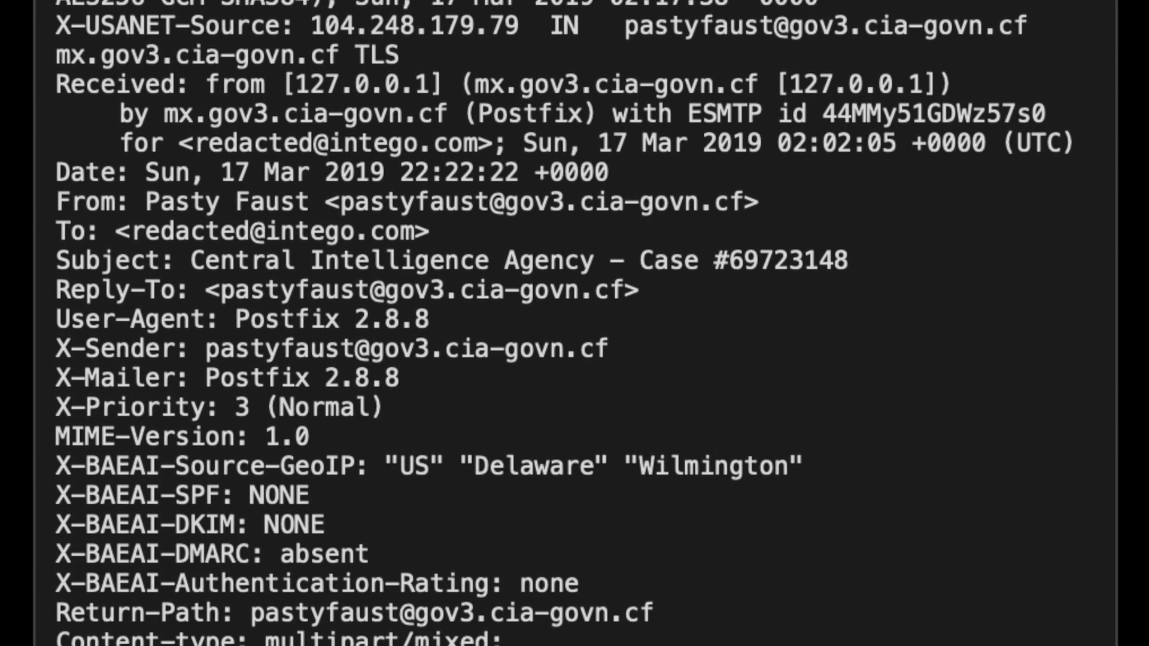
{"action": "scroll", "scroll_direction": "down", "scroll_amount": 3}
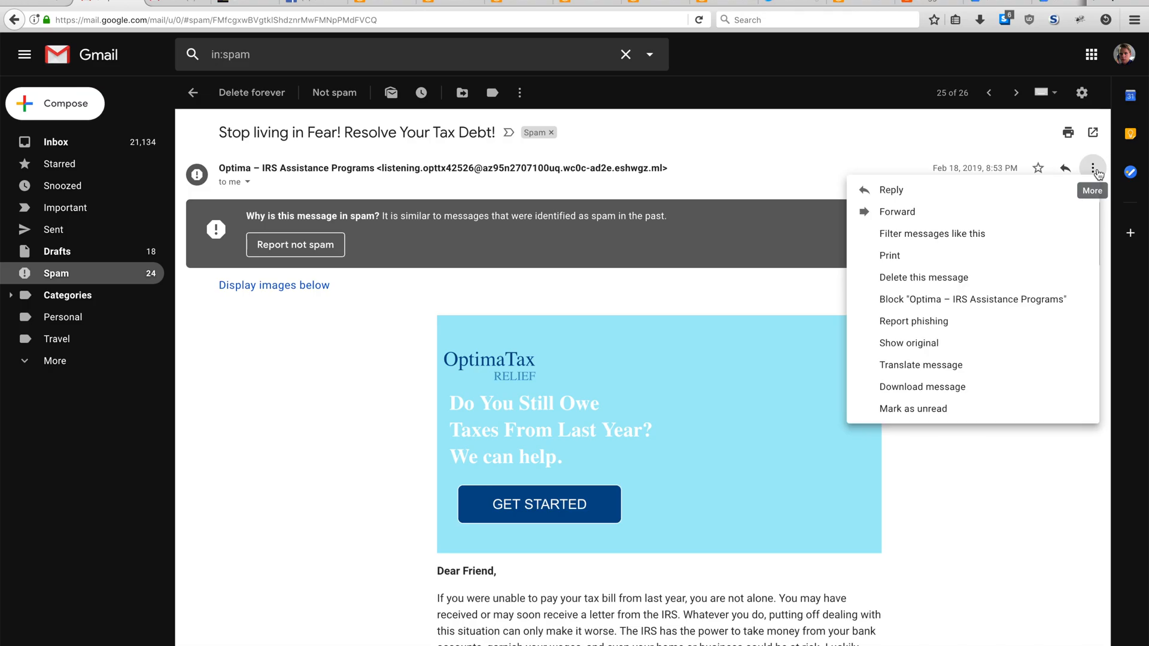
{"action": "mouse_move", "coordinate": [908, 343]}
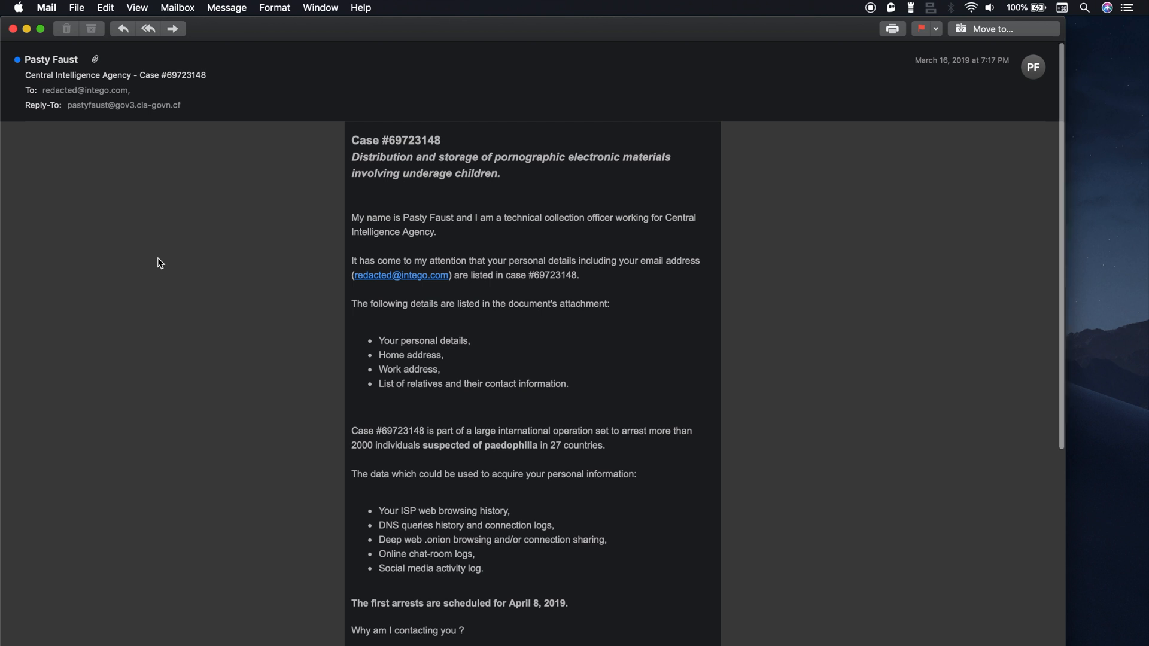
{"action": "scroll", "scroll_direction": "down", "scroll_amount": 3}
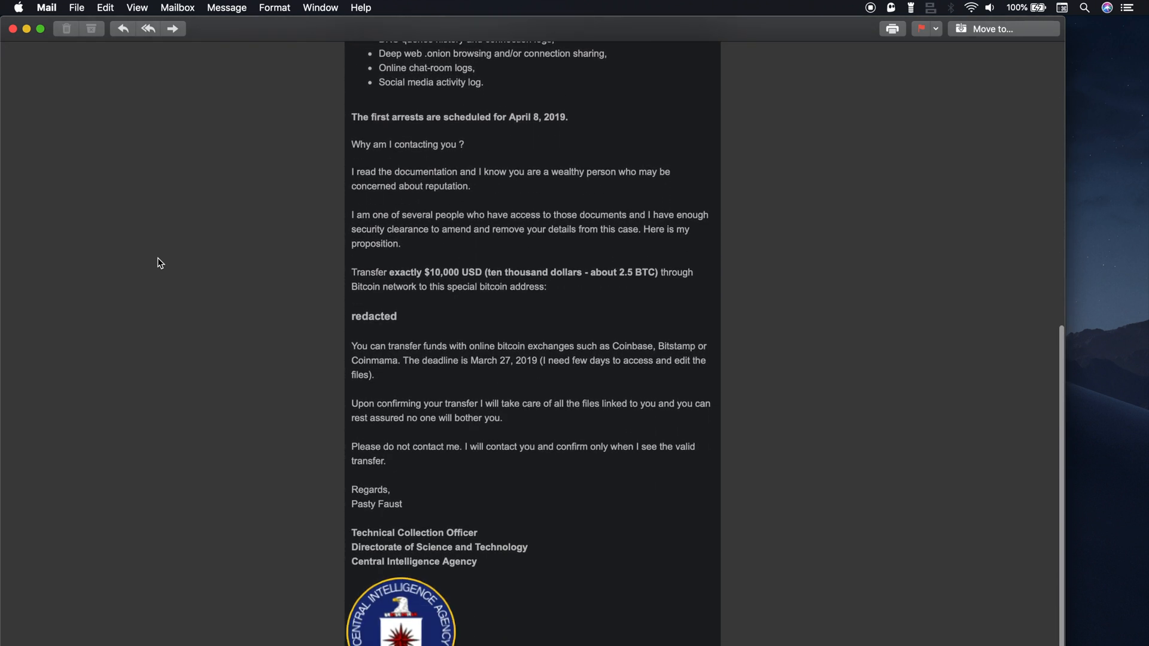
{"action": "scroll", "scroll_direction": "up", "scroll_amount": 3}
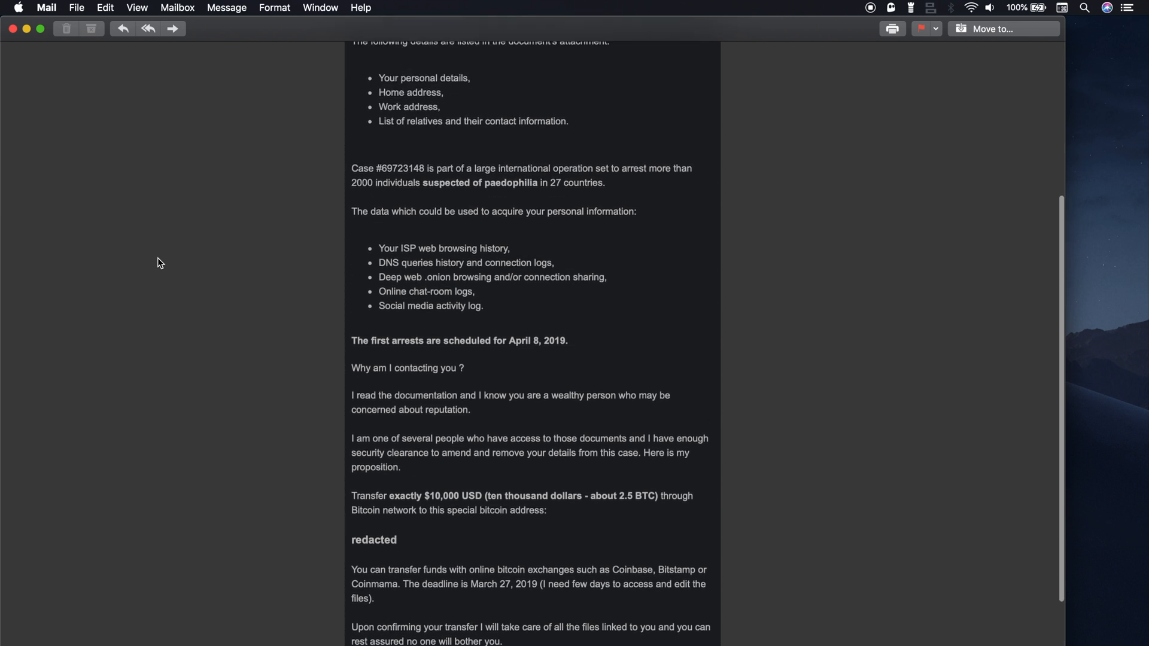
{"action": "scroll", "scroll_direction": "up", "scroll_amount": 3}
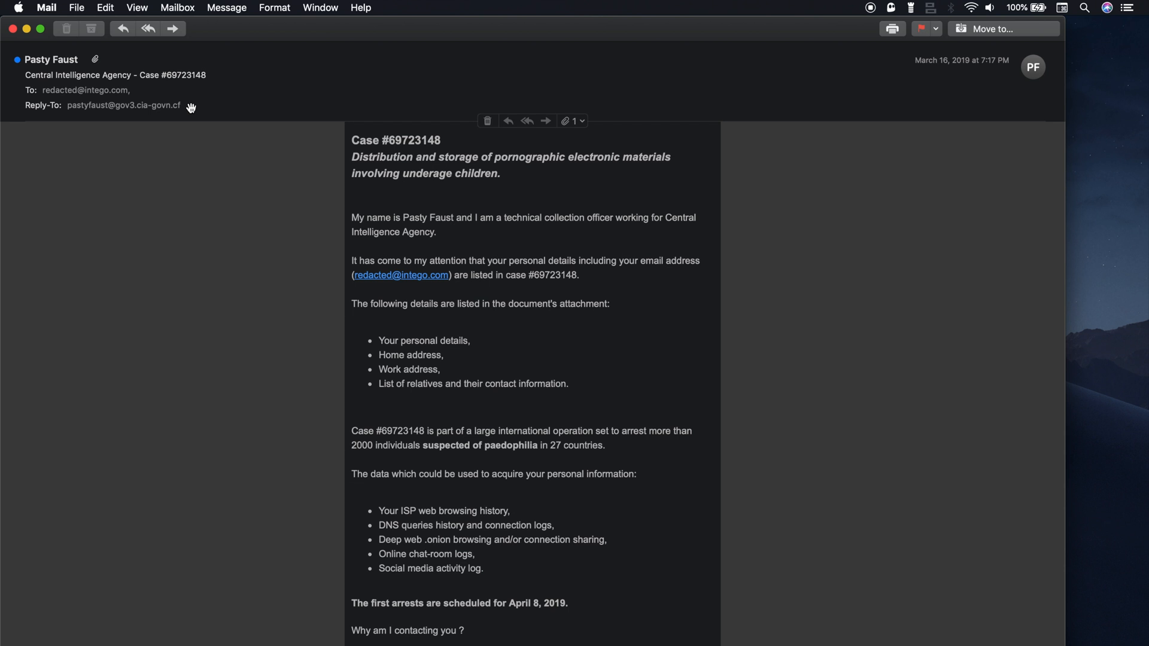
Show the email's raw source in its own window via View > Message > Raw Source
{"action": "left_click", "coordinate": [136, 9]}
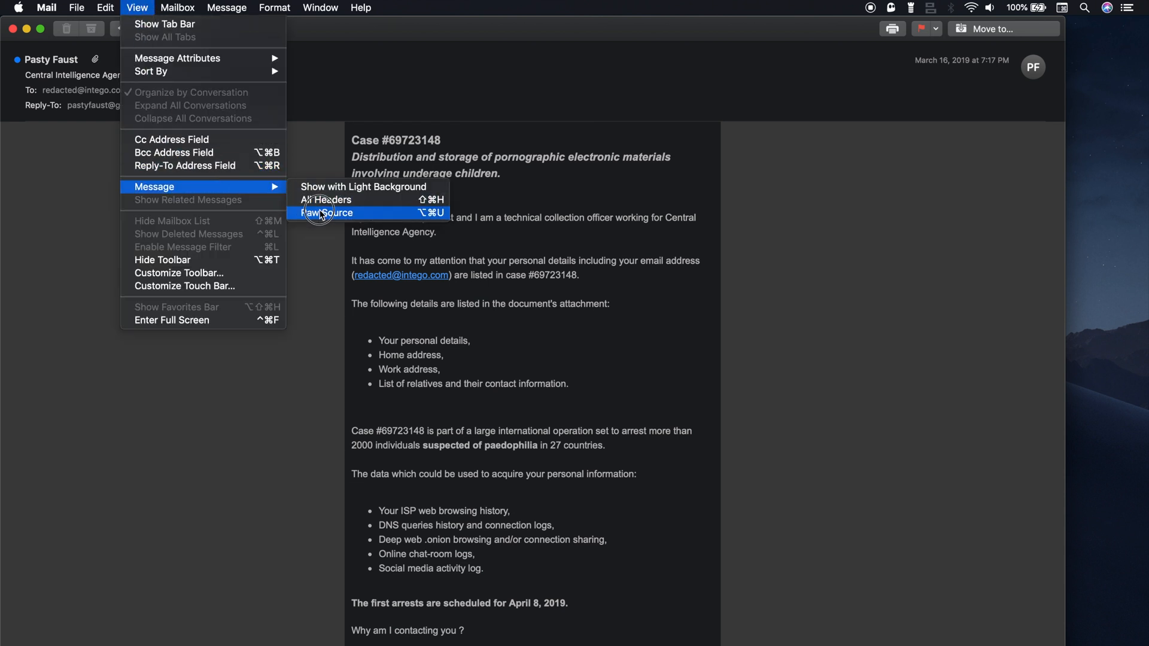
{"action": "left_click", "coordinate": [327, 213]}
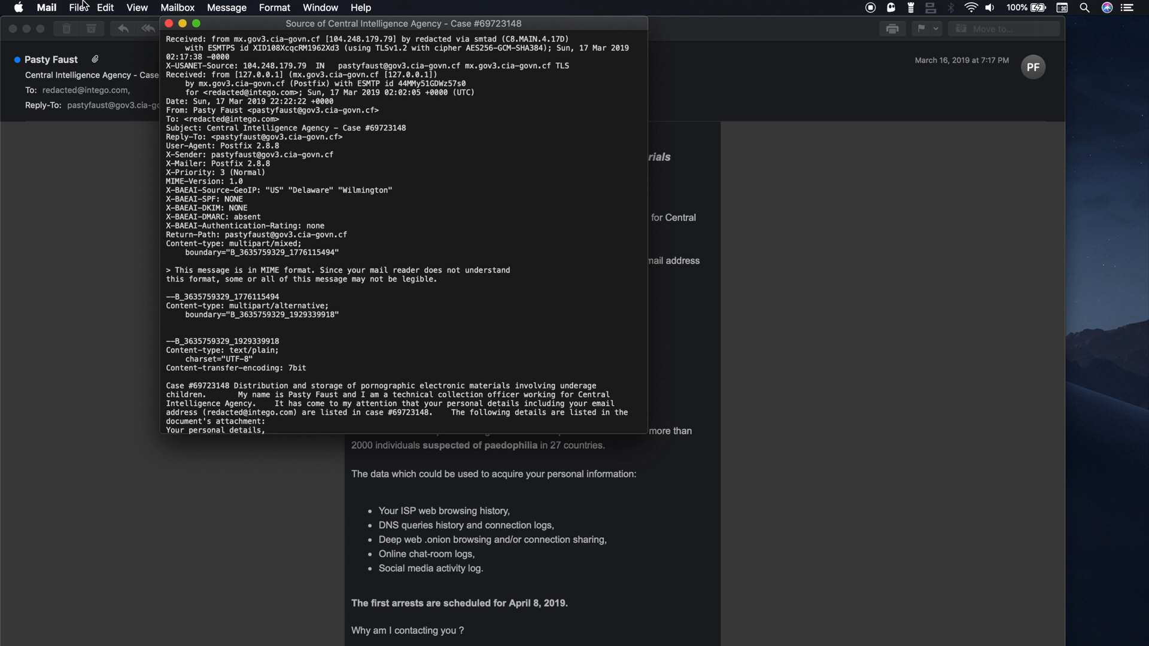
Save the raw message source as an .eml file on the Desktop
{"action": "left_click", "coordinate": [75, 8]}
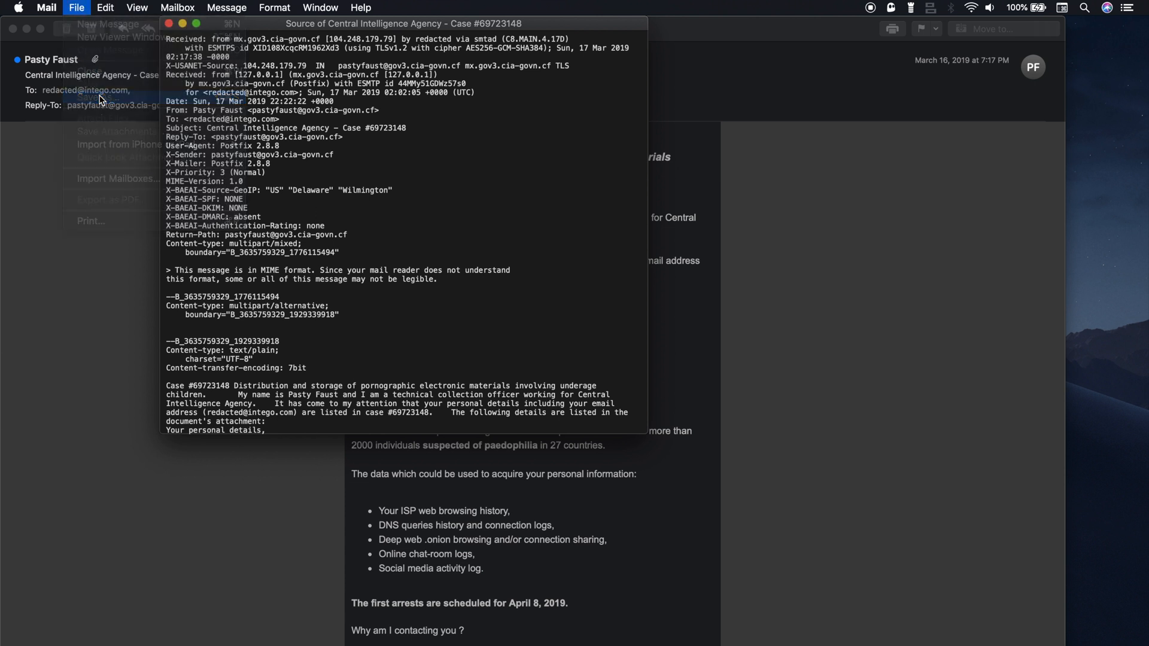
{"action": "left_click", "coordinate": [93, 97]}
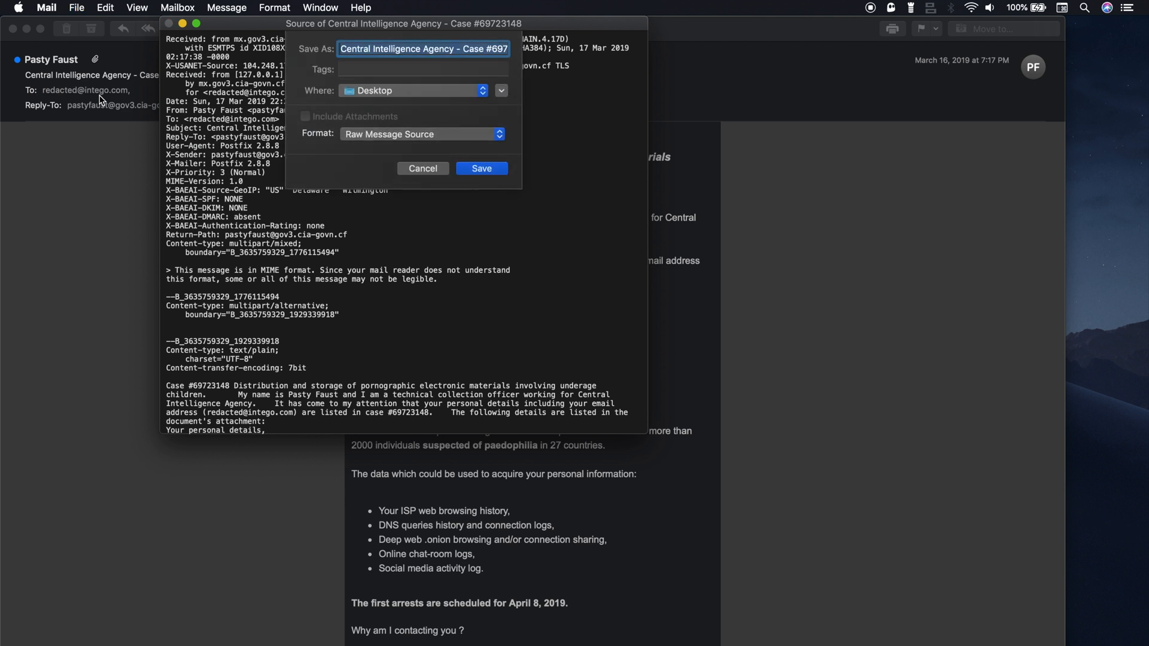
{"action": "left_click", "coordinate": [481, 168]}
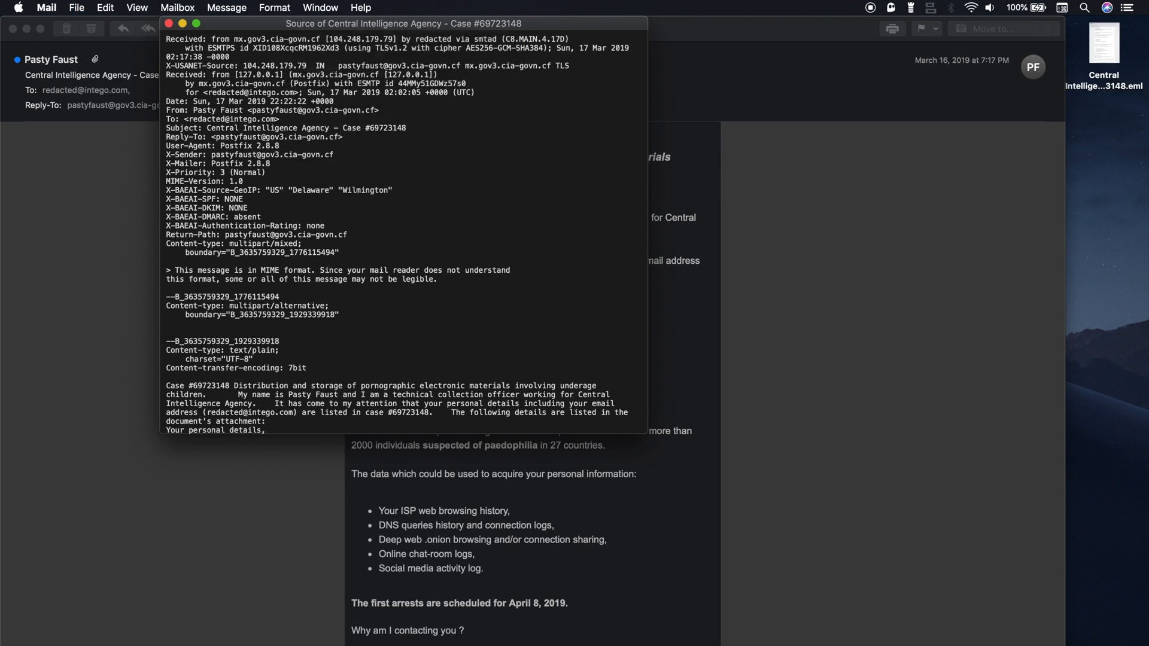
Start a new Apple Mail message for the scam report
{"action": "left_click", "coordinate": [76, 7]}
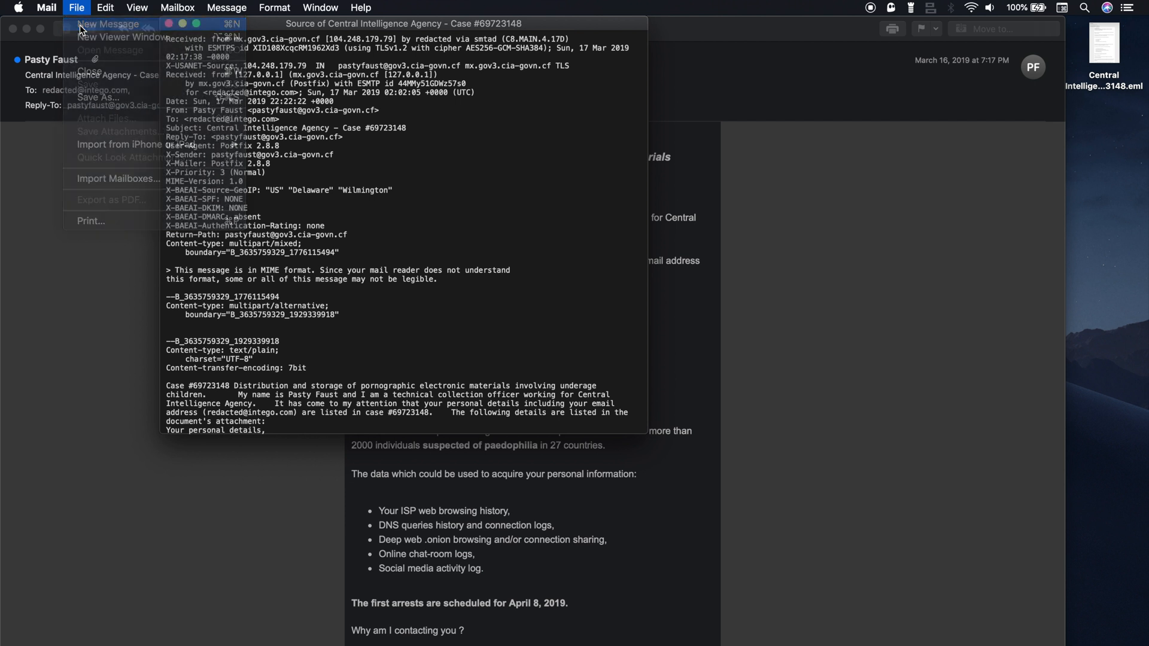
{"action": "left_click", "coordinate": [107, 24]}
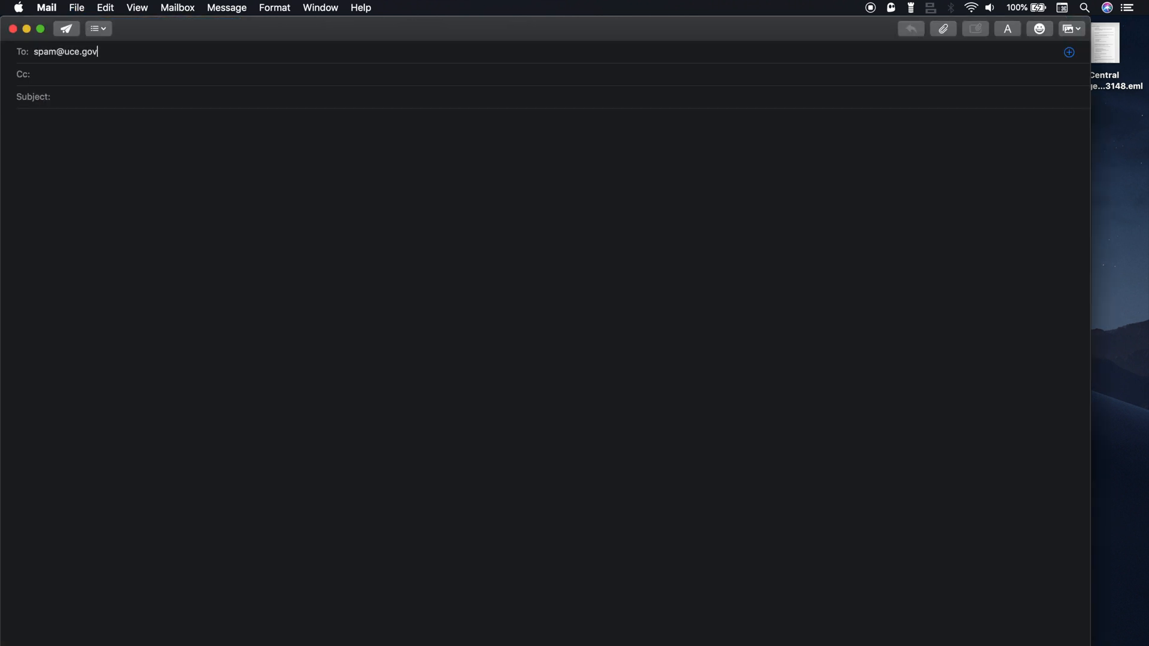
Enter the subject 'Fraudulent e-mail impersonating the CIA' on the report email
{"action": "type", "text": "Fraudulent e-mail impersonating the CIA"}
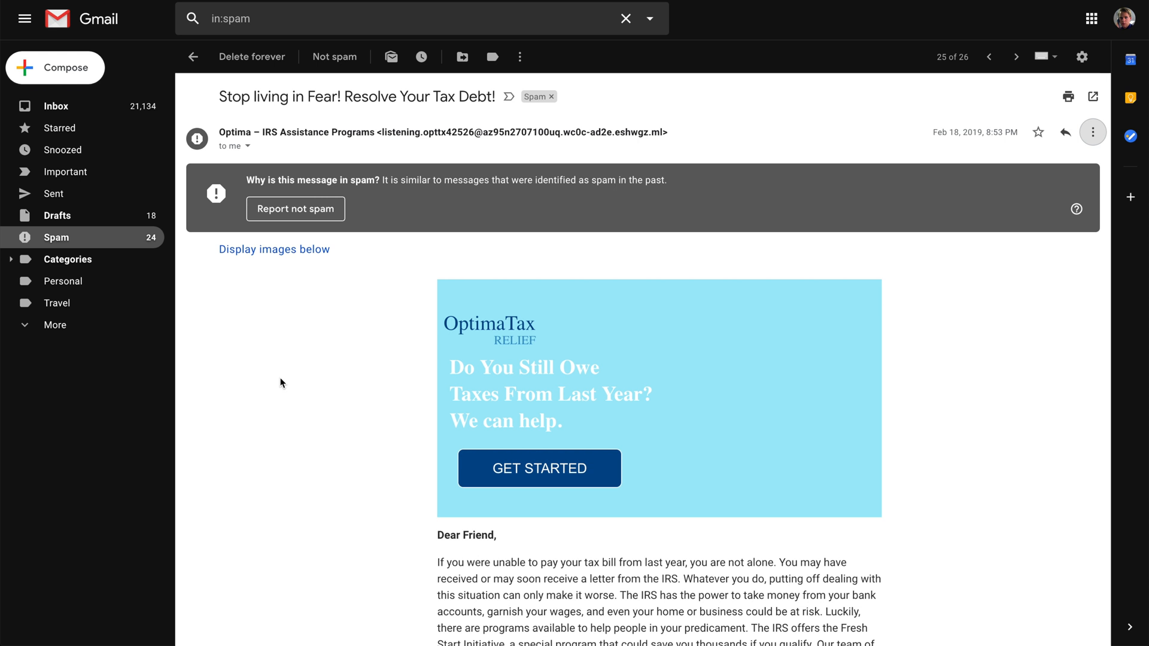
{"action": "mouse_move", "coordinate": [1091, 133]}
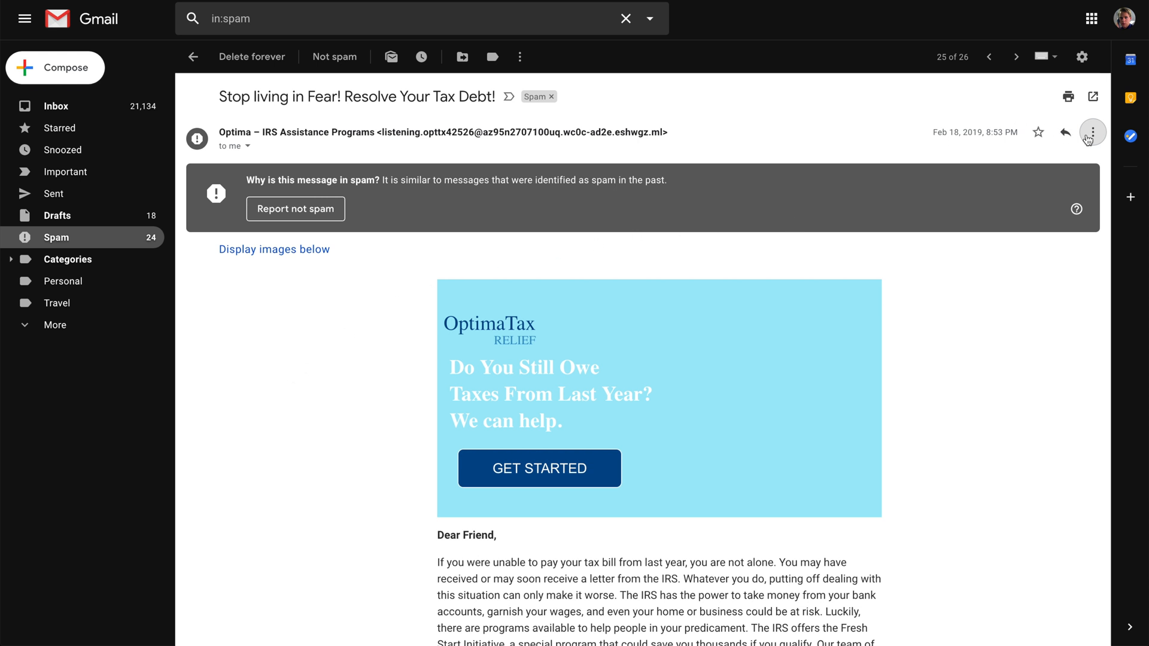
Show the tax-debt spam email's original message with full headers from the More menu
{"action": "left_click", "coordinate": [1092, 133]}
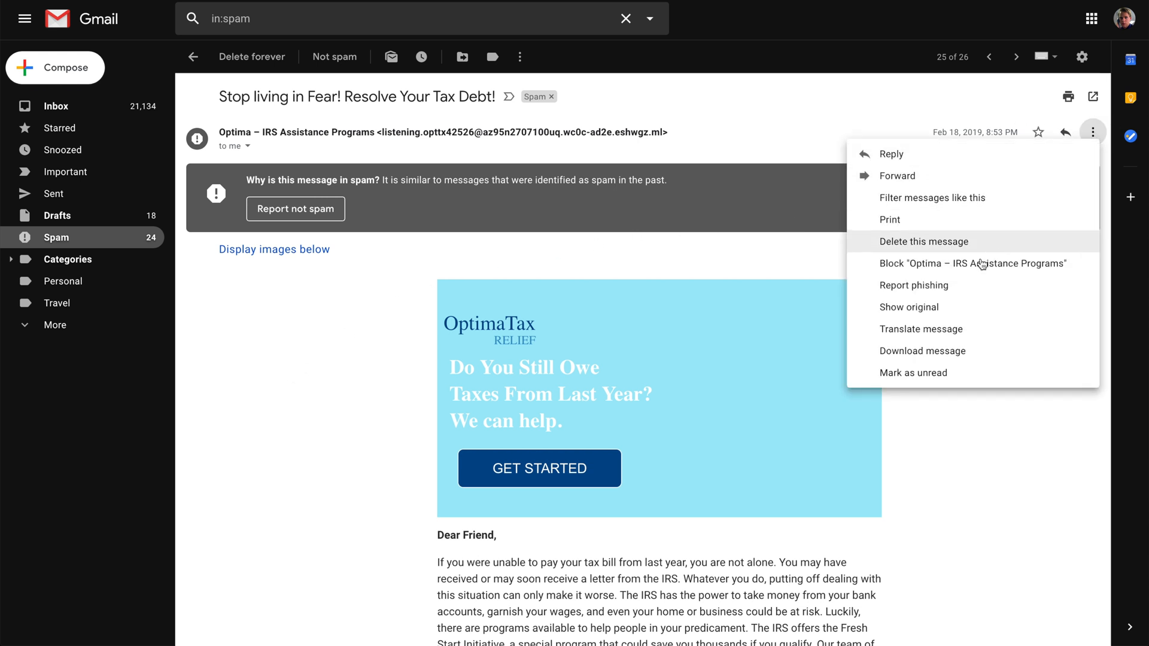
{"action": "left_click", "coordinate": [908, 307]}
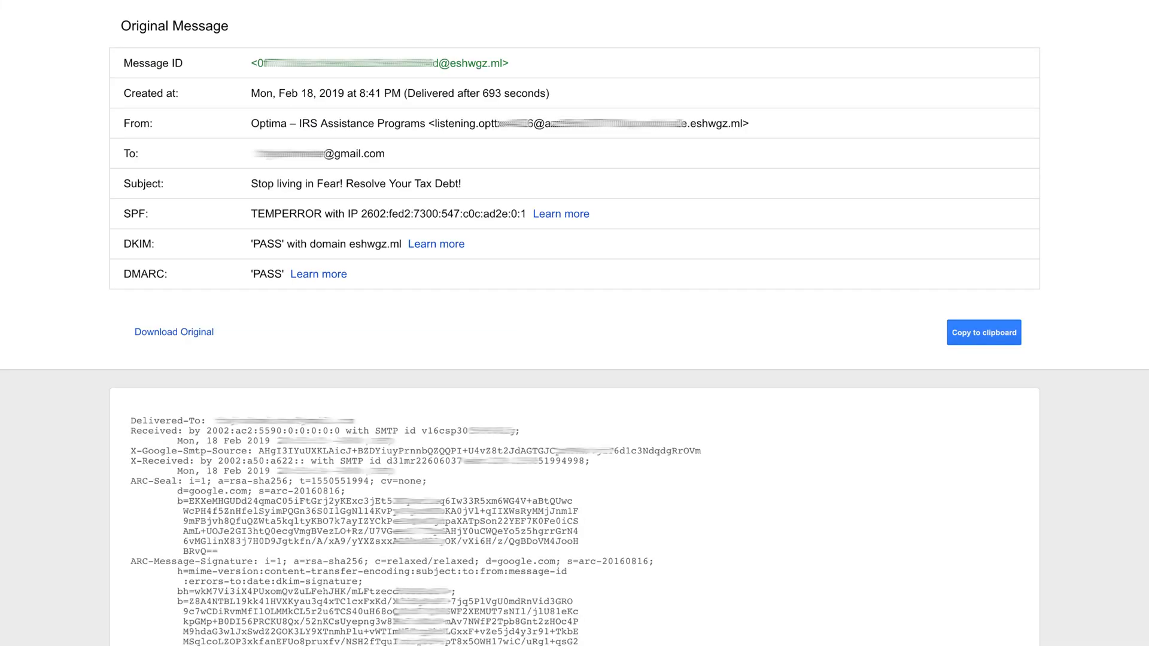